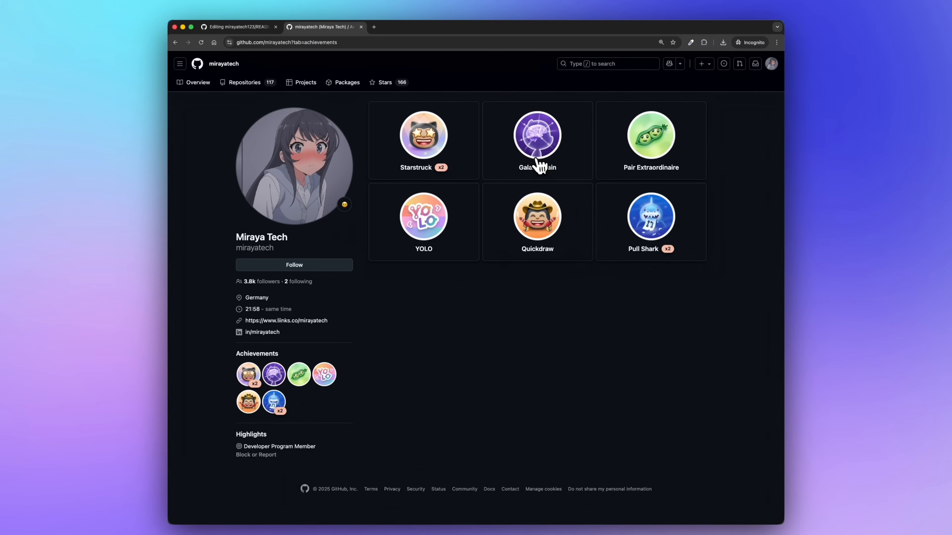
mouse_move(627, 154)
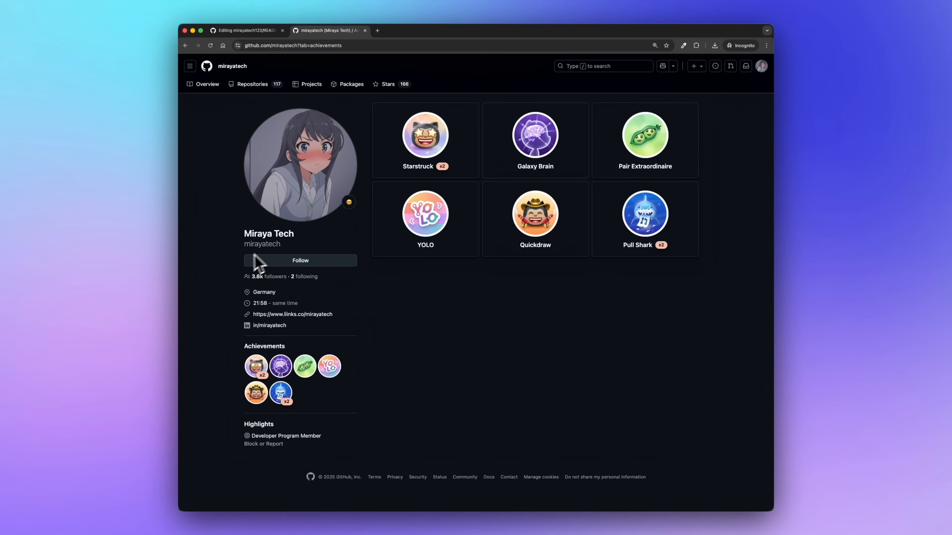
mouse_move(275, 298)
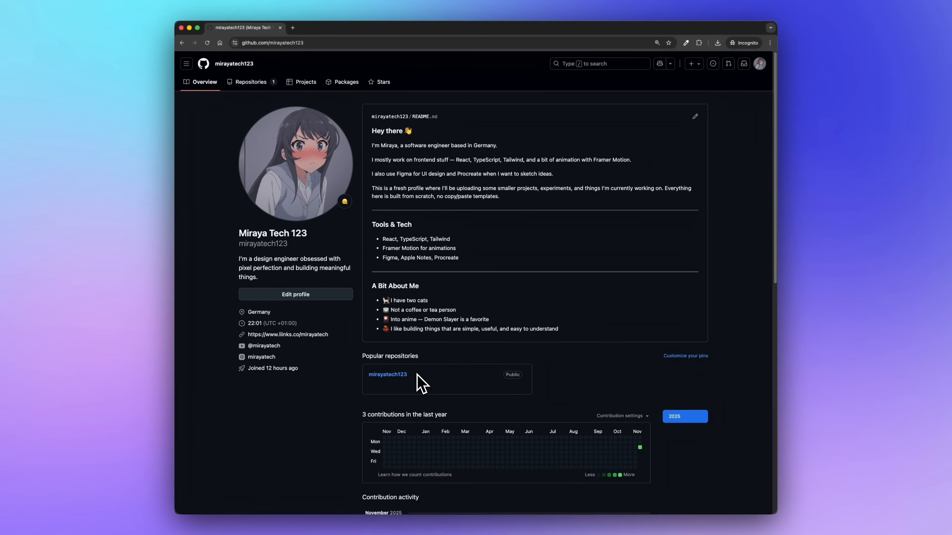
scroll(down, 3)
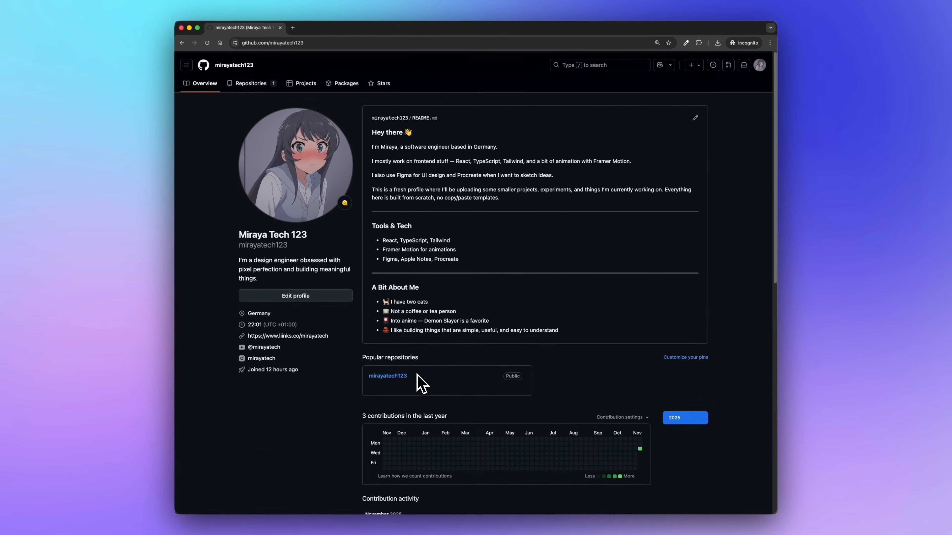